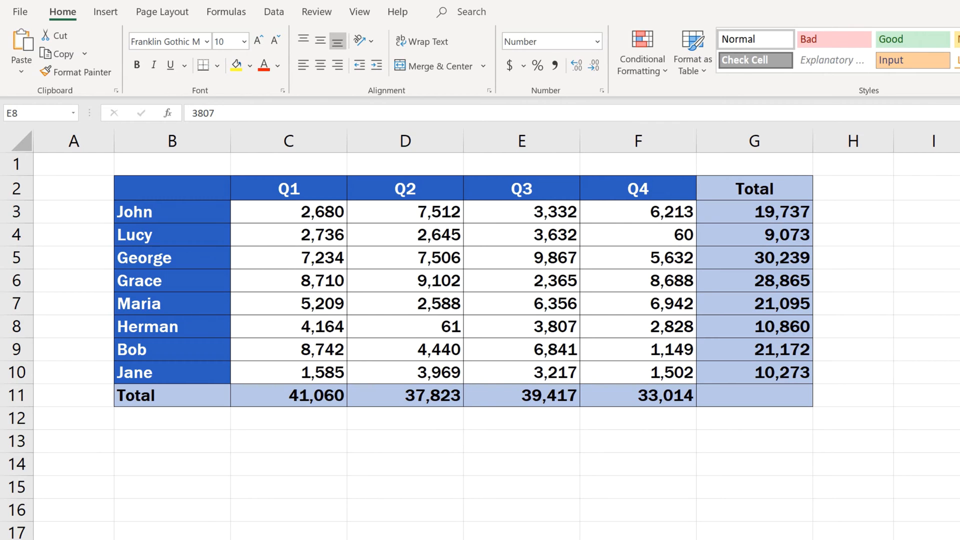
# Switch to the Review ribbon over the quarterly sales table
pyautogui.click(316, 11)
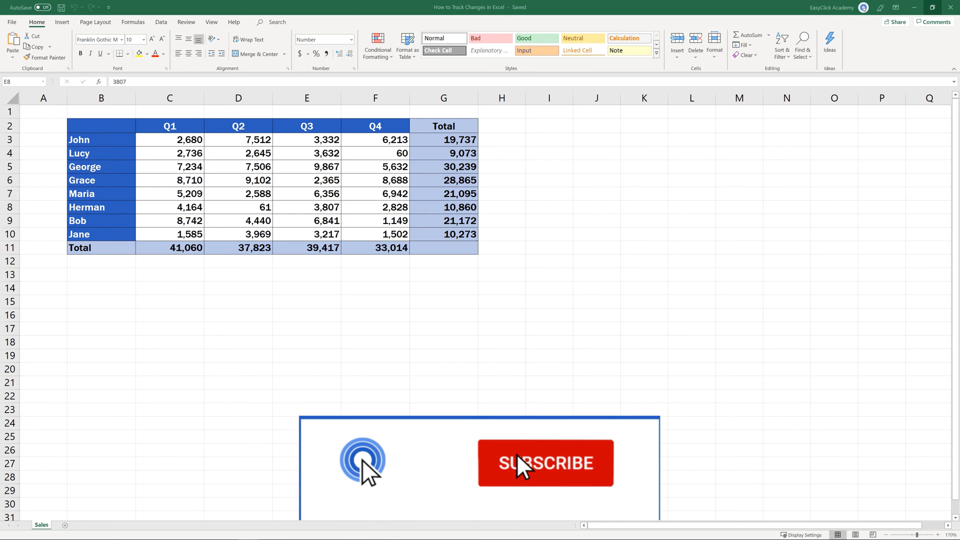
pyautogui.click(546, 462)
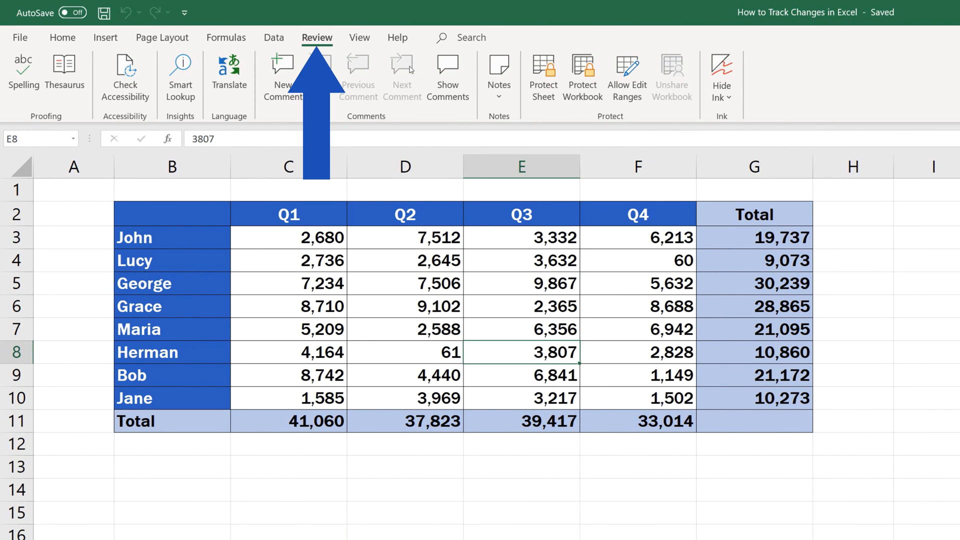
# Start customizing the ribbon and select Review as the section to extend
pyautogui.rightClick(318, 38)
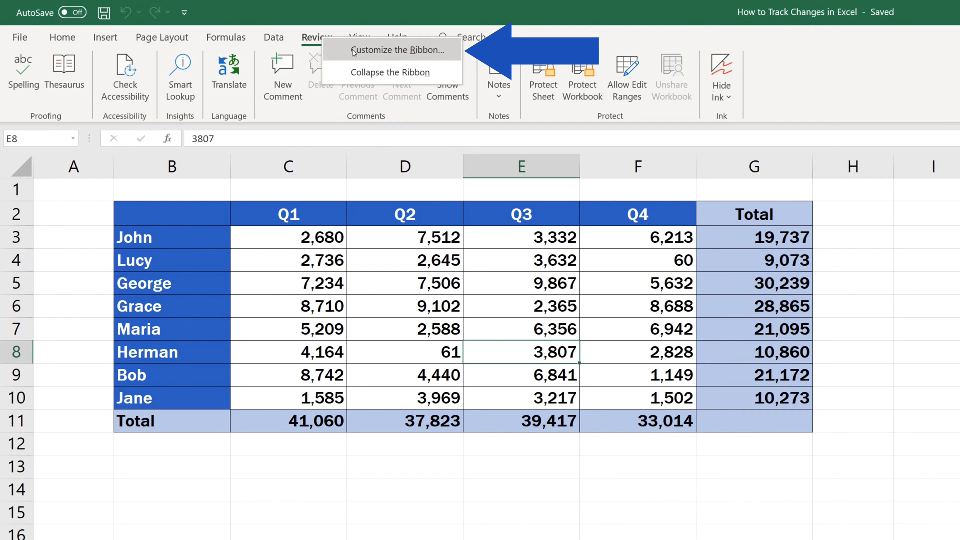
pyautogui.click(390, 50)
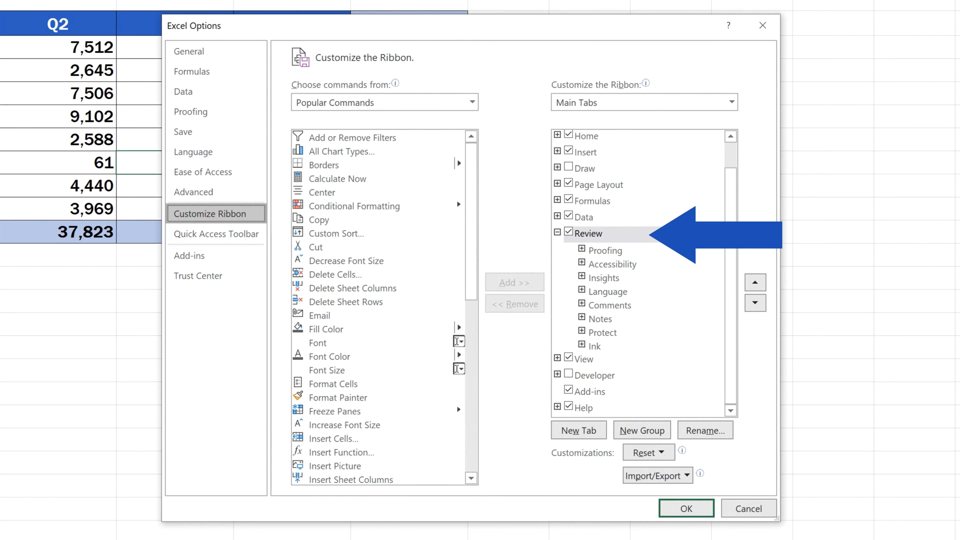
pyautogui.click(588, 234)
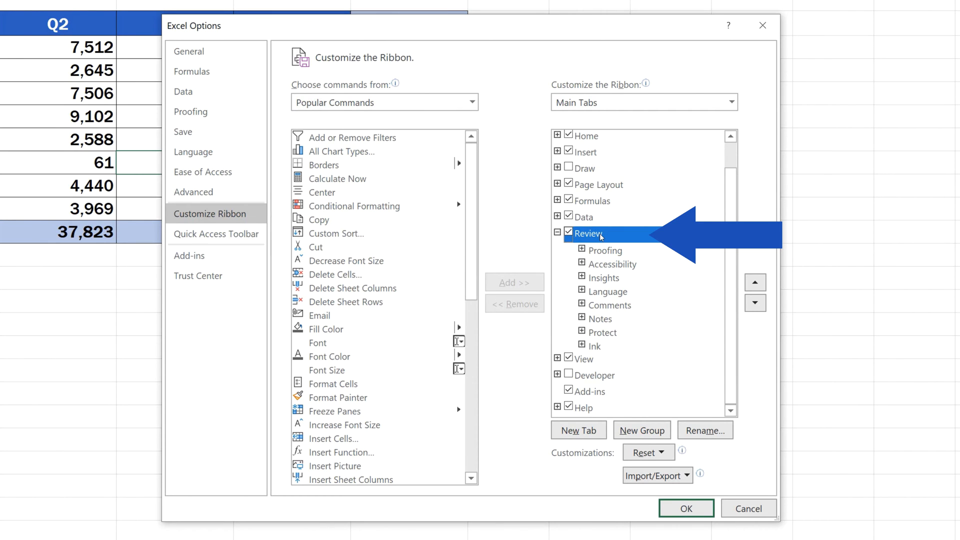
pyautogui.click(588, 234)
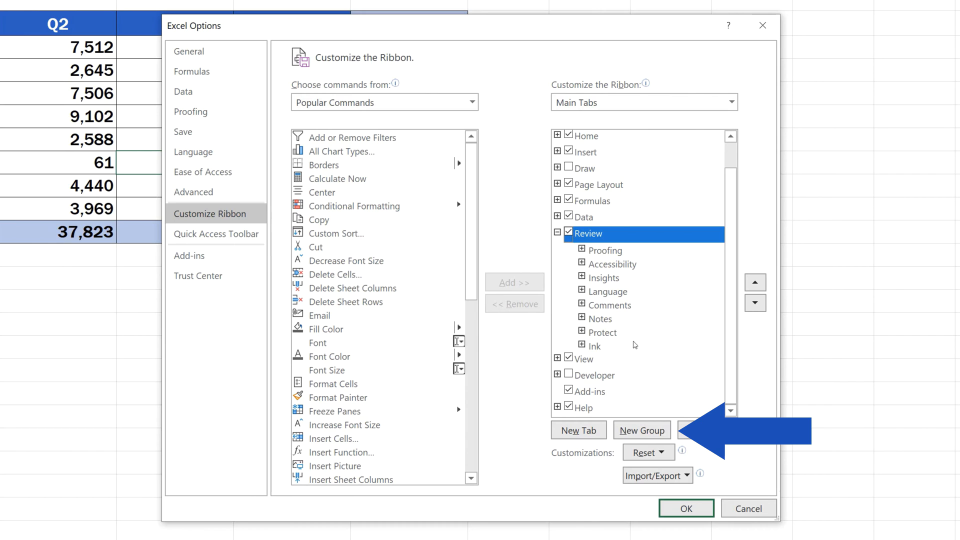
# Add a new custom group under Review and rename it 'Track Changes'
pyautogui.click(642, 430)
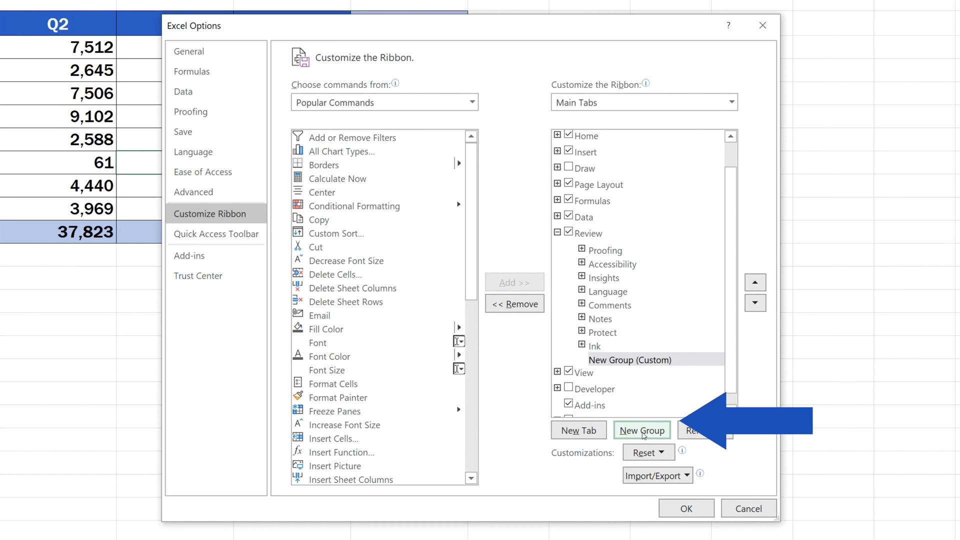
pyautogui.rightClick(631, 360)
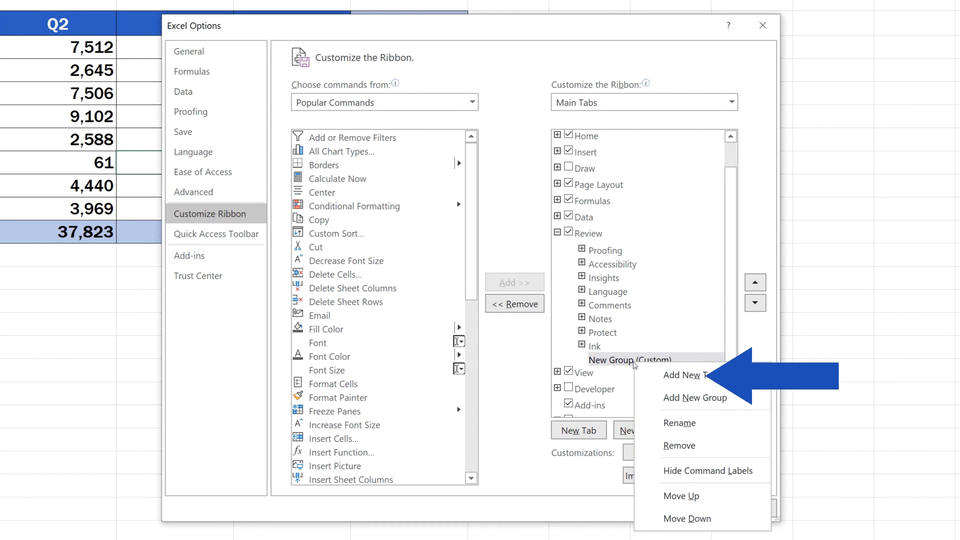
pyautogui.click(680, 423)
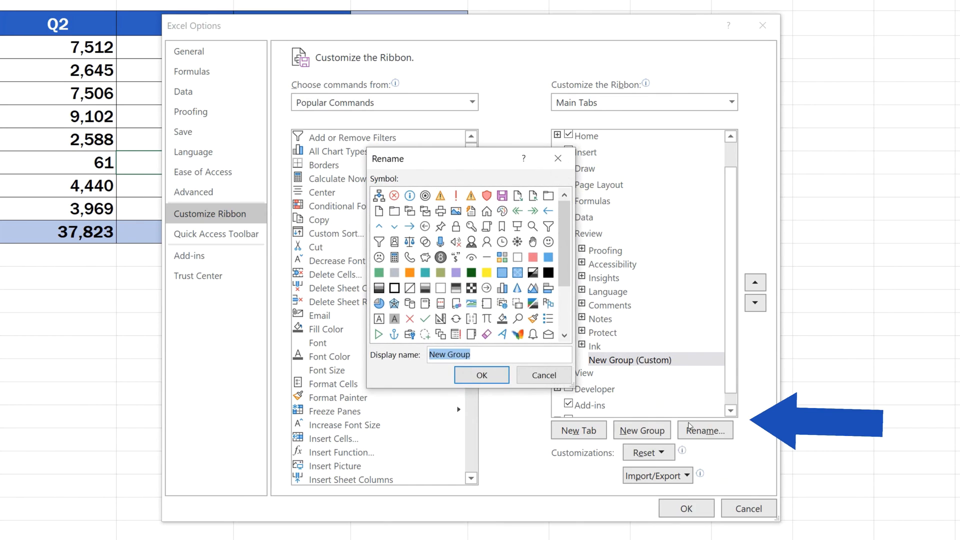
pyautogui.write('Track Changes')
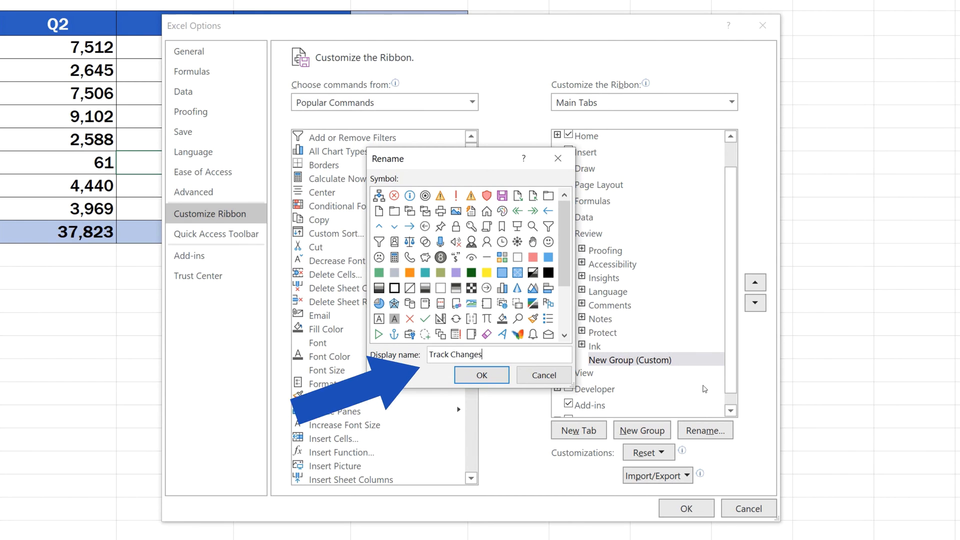
pyautogui.click(480, 374)
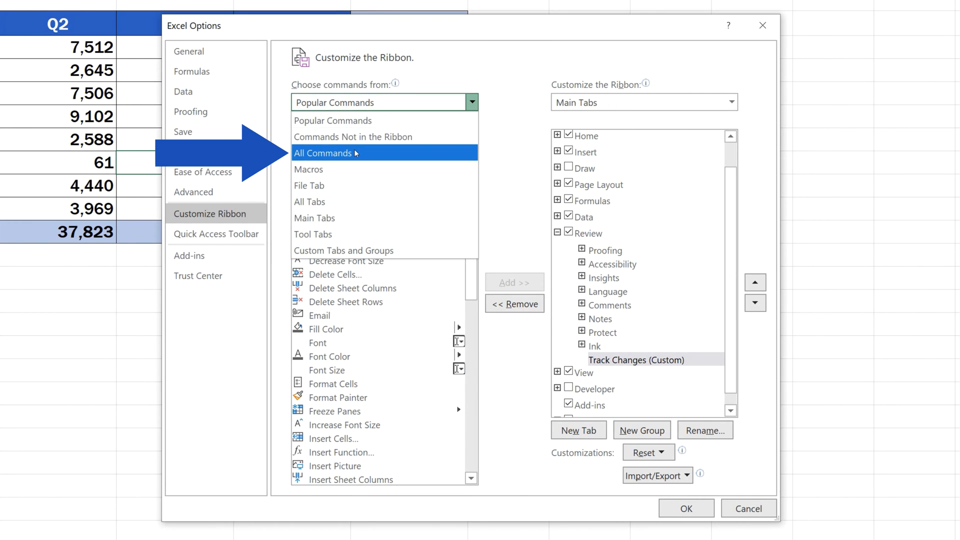
# From All Commands, add Track Changes (Legacy) to the Track Changes group and apply
pyautogui.click(323, 153)
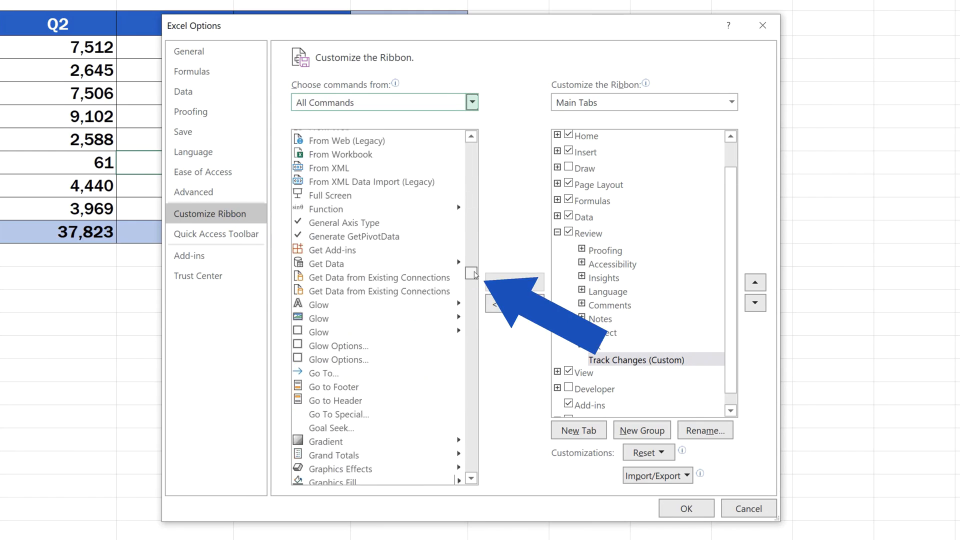
pyautogui.scroll(-3)
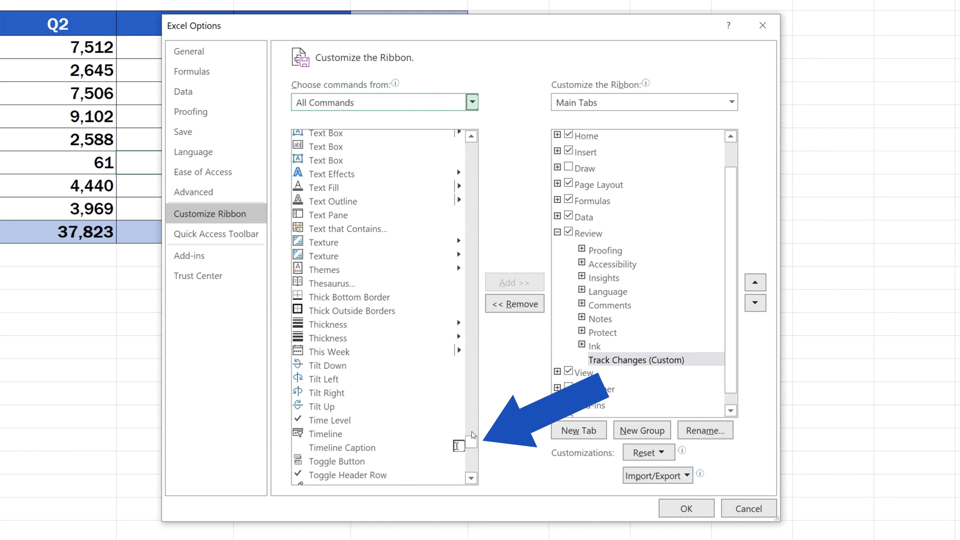
pyautogui.click(356, 370)
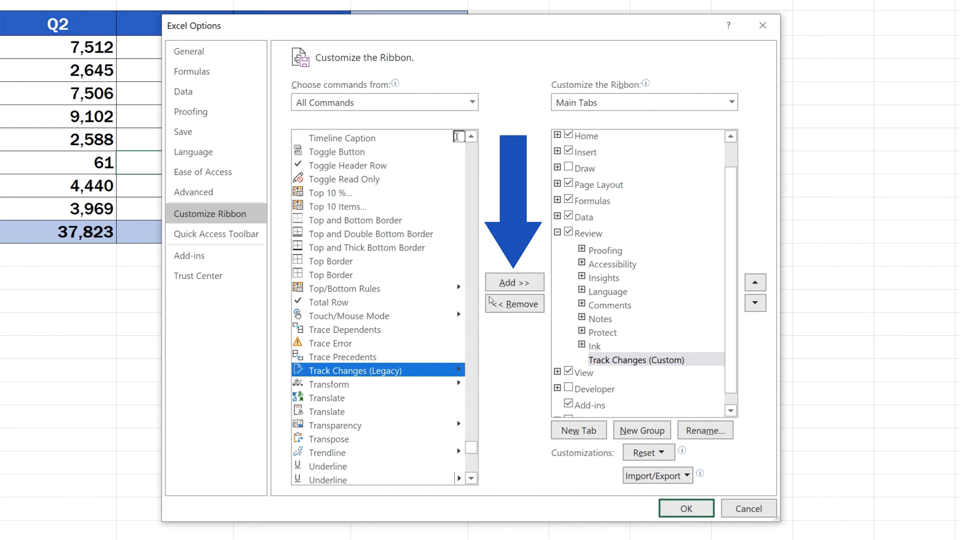
pyautogui.click(515, 282)
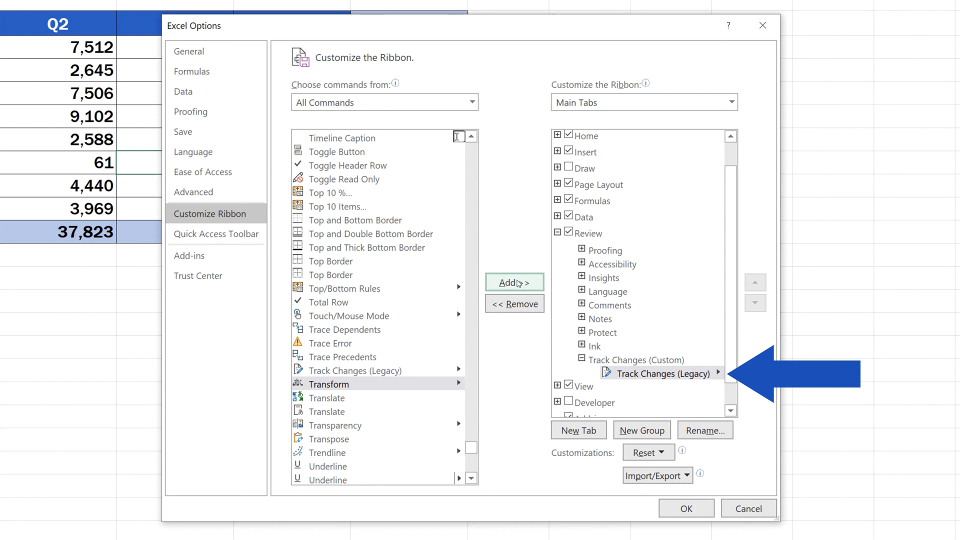
pyautogui.moveTo(659, 375)
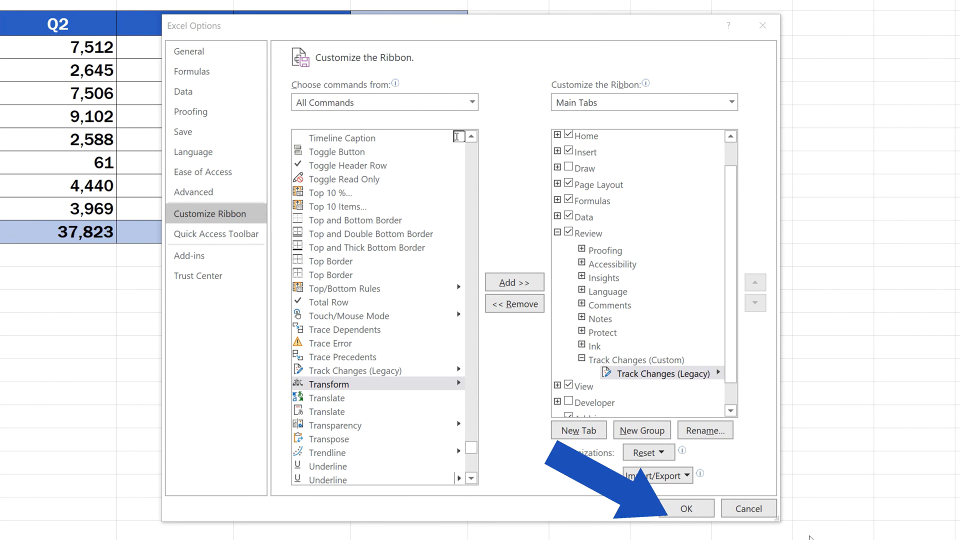
pyautogui.click(687, 508)
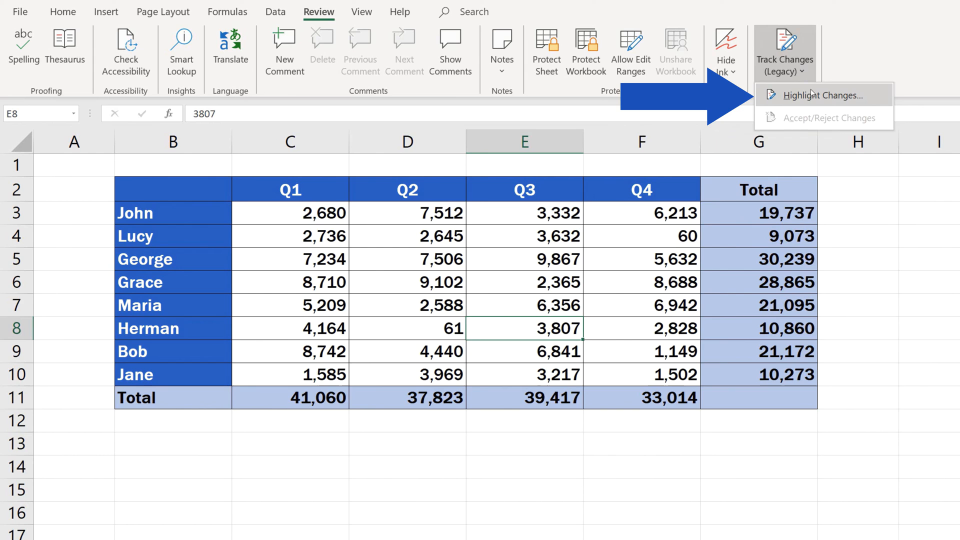
# In Highlight Changes, enable tracking while editing for all changes
pyautogui.click(820, 96)
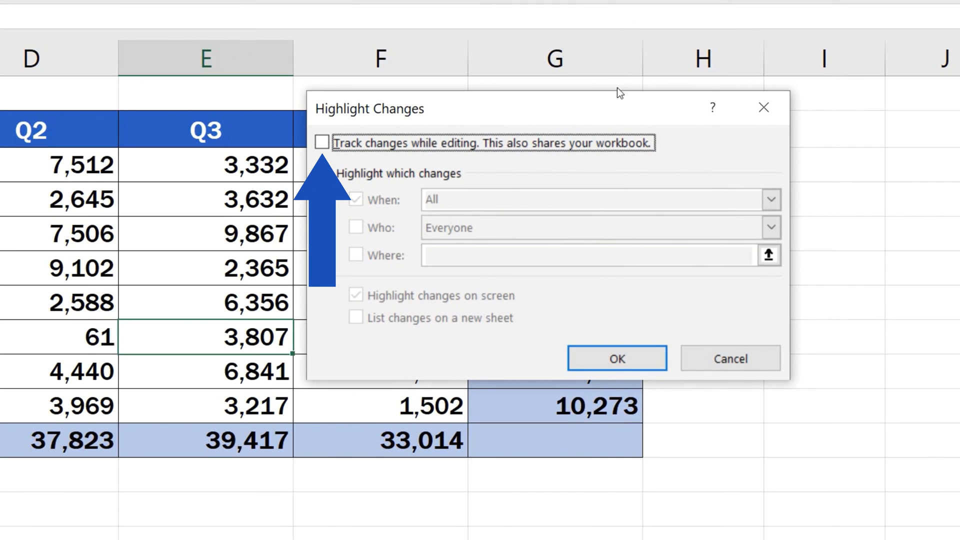
pyautogui.moveTo(346, 141)
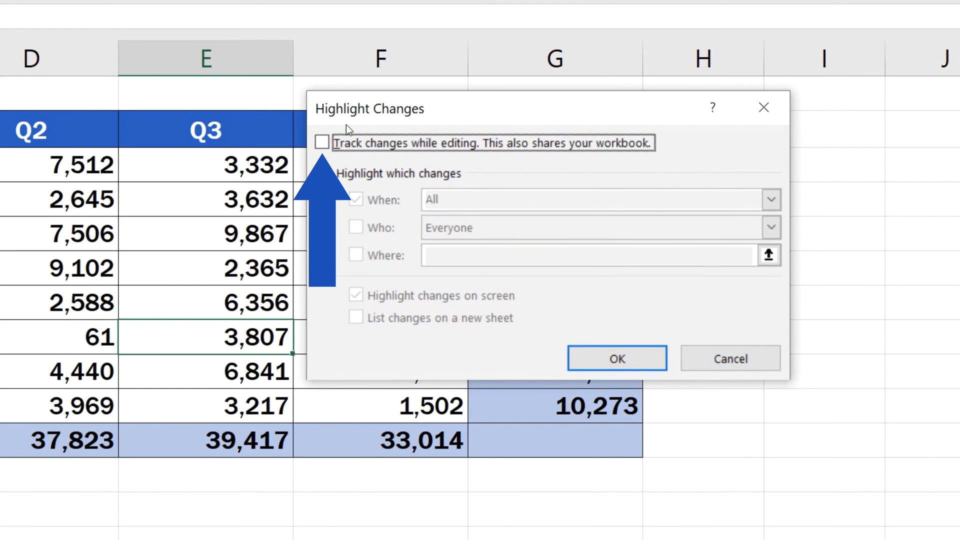
pyautogui.click(322, 143)
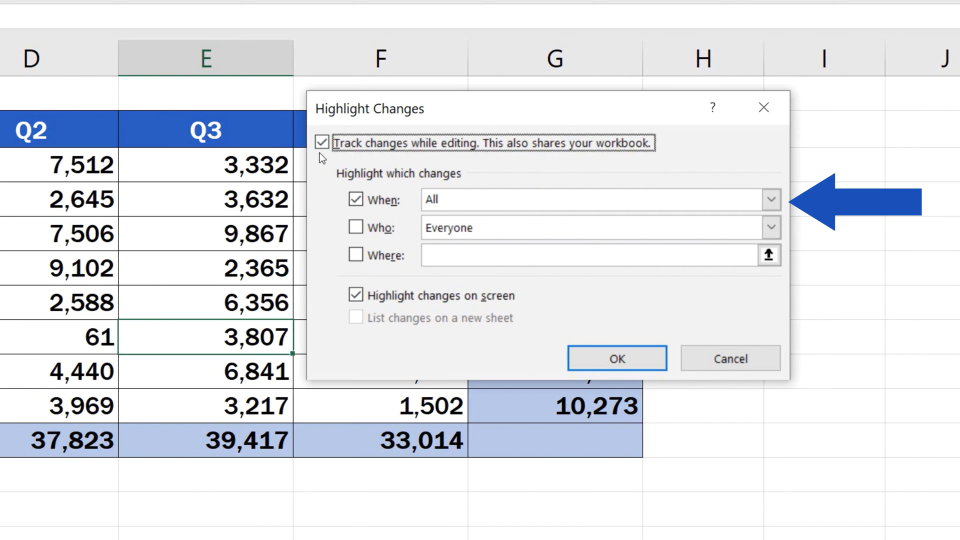
pyautogui.click(771, 199)
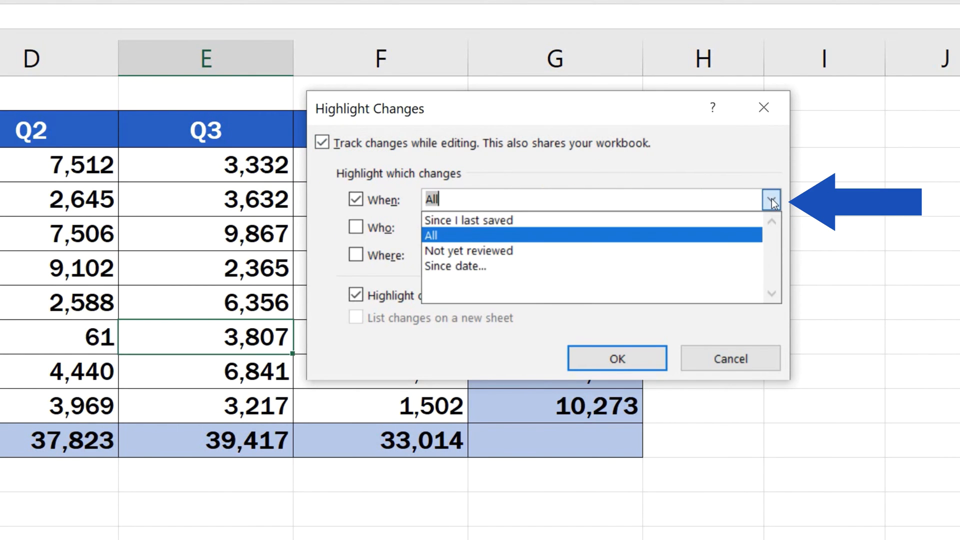
pyautogui.click(772, 199)
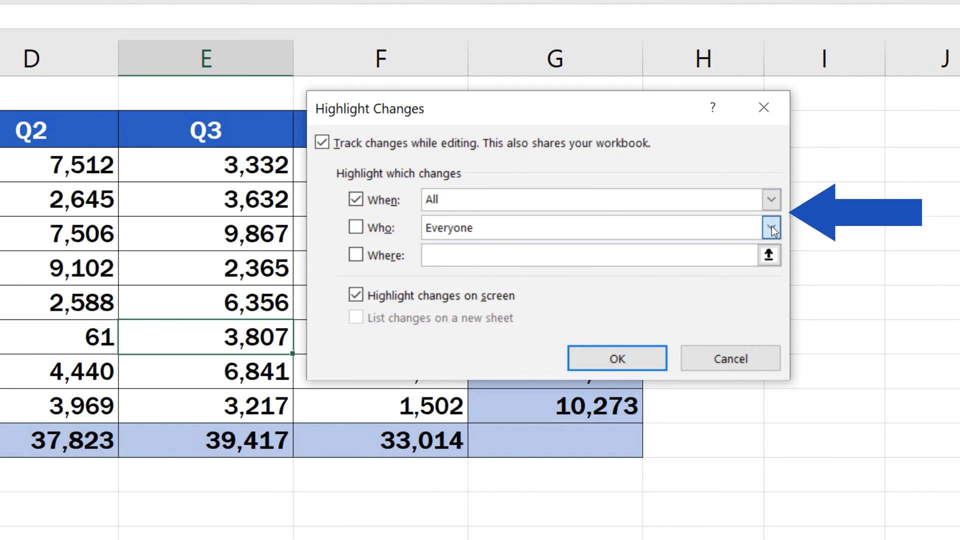
pyautogui.click(771, 228)
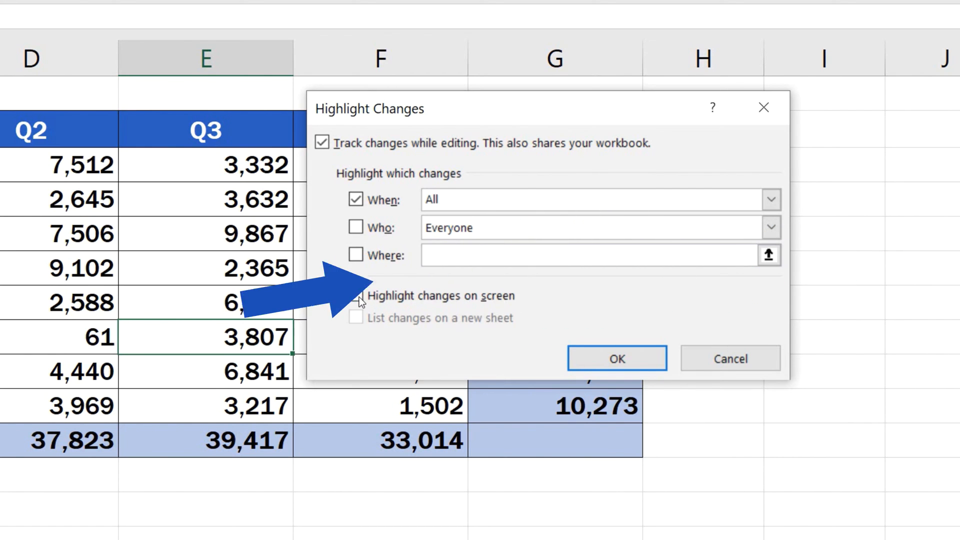
# Highlight changes on screen, confirm the settings and agree to save the workbook
pyautogui.click(356, 295)
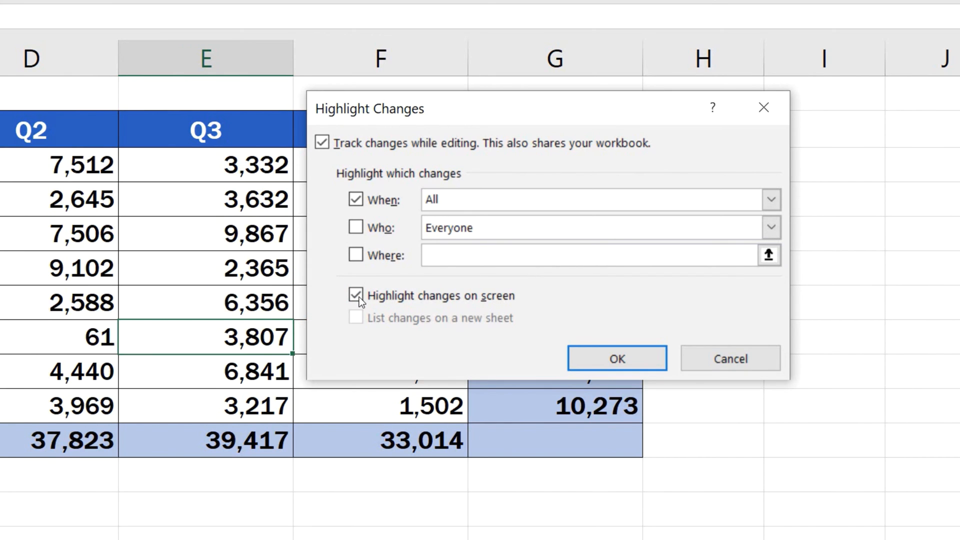
pyautogui.click(588, 256)
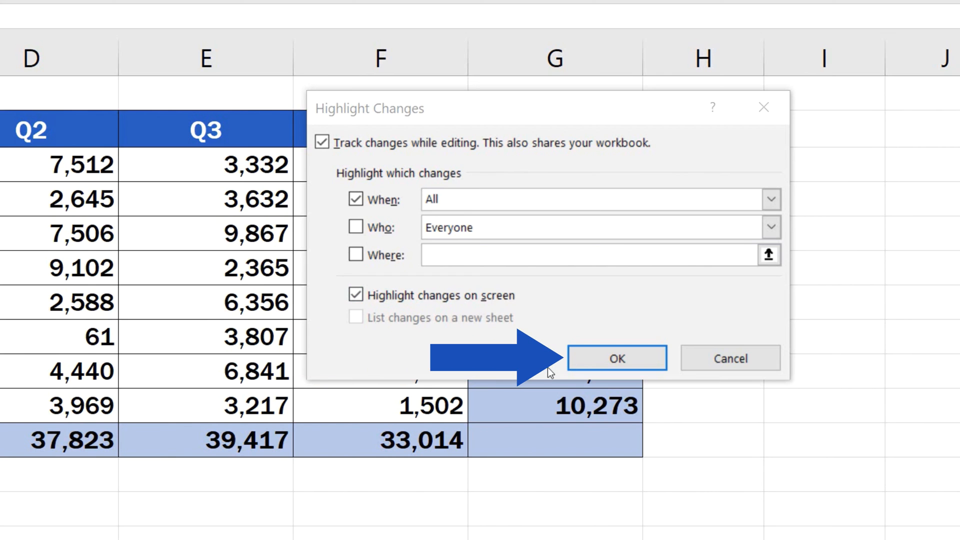
pyautogui.click(616, 358)
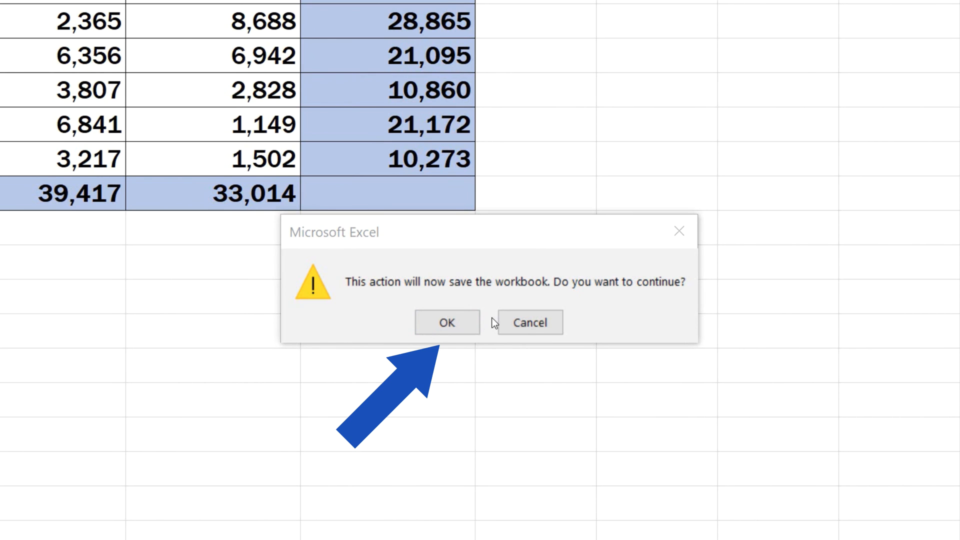
pyautogui.click(448, 322)
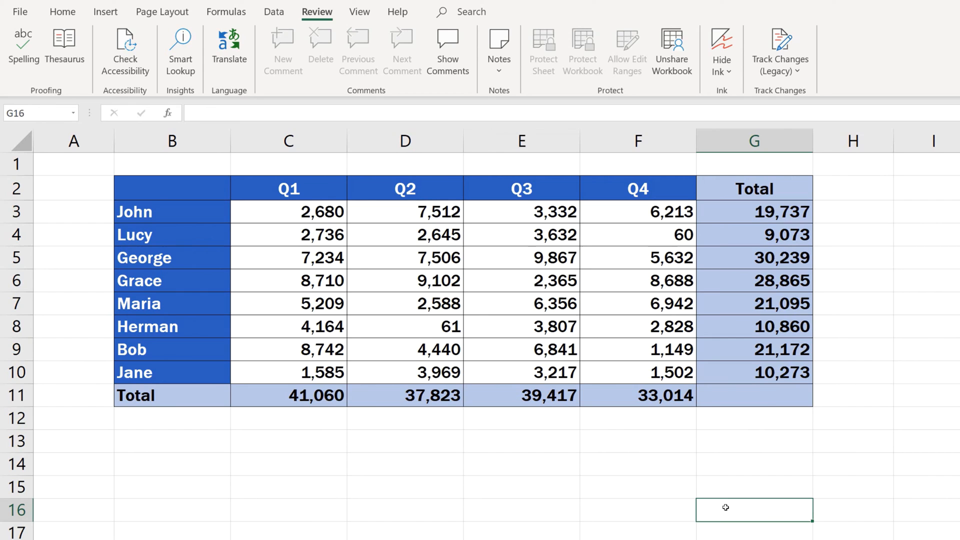
# Enter 244 for Lucy's Q4 and 35 for Maria's Q3 with tracking on
pyautogui.click(755, 396)
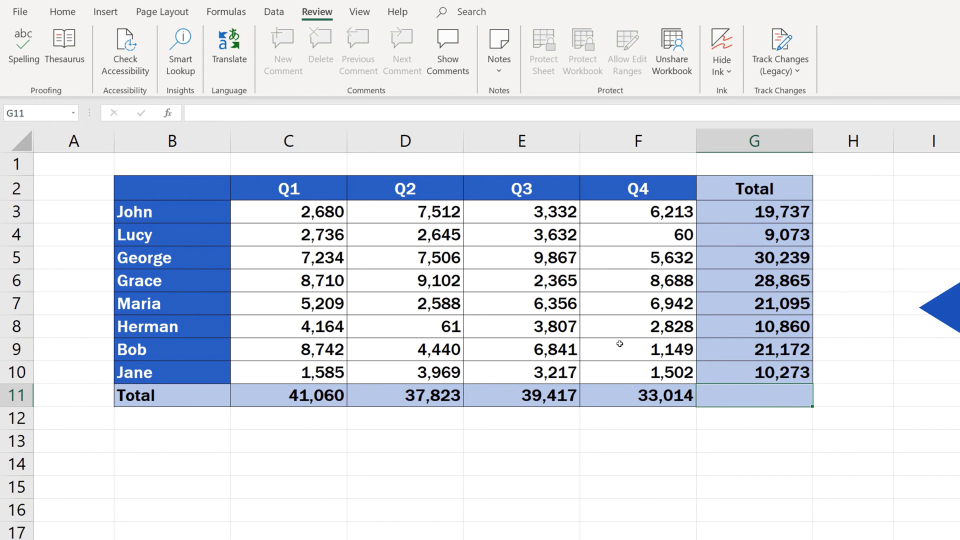
pyautogui.click(521, 304)
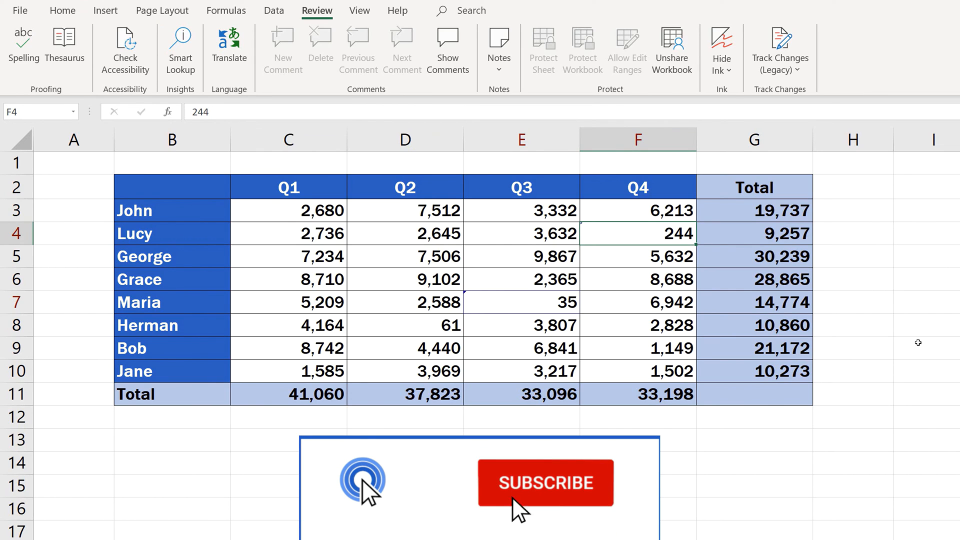
pyautogui.click(546, 485)
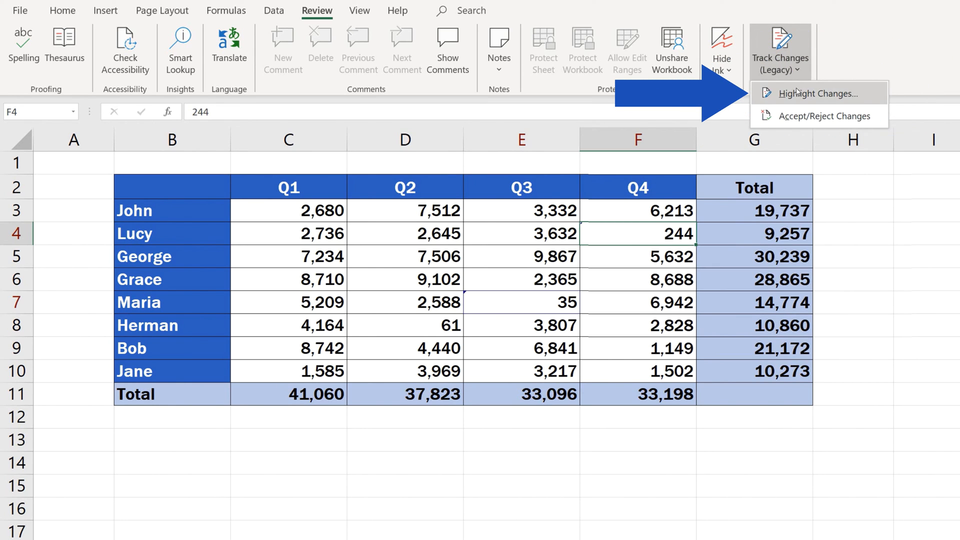
# Enable 'List changes on a new sheet' in Highlight Changes and confirm
pyautogui.click(808, 94)
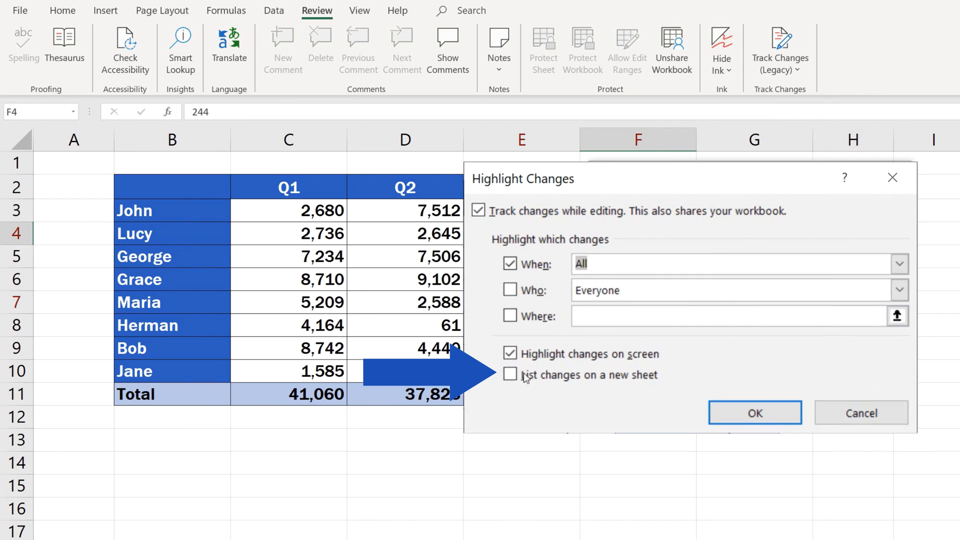
pyautogui.click(509, 375)
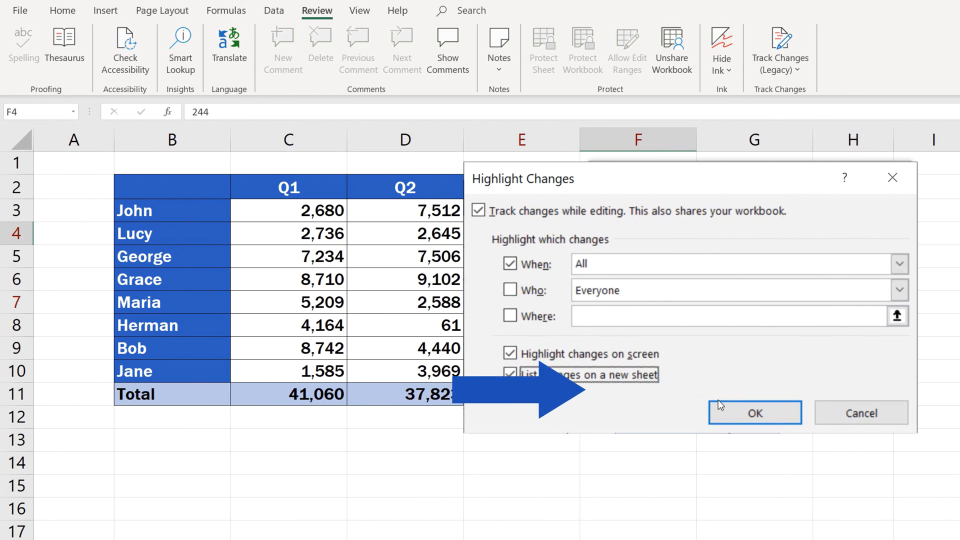
pyautogui.click(755, 412)
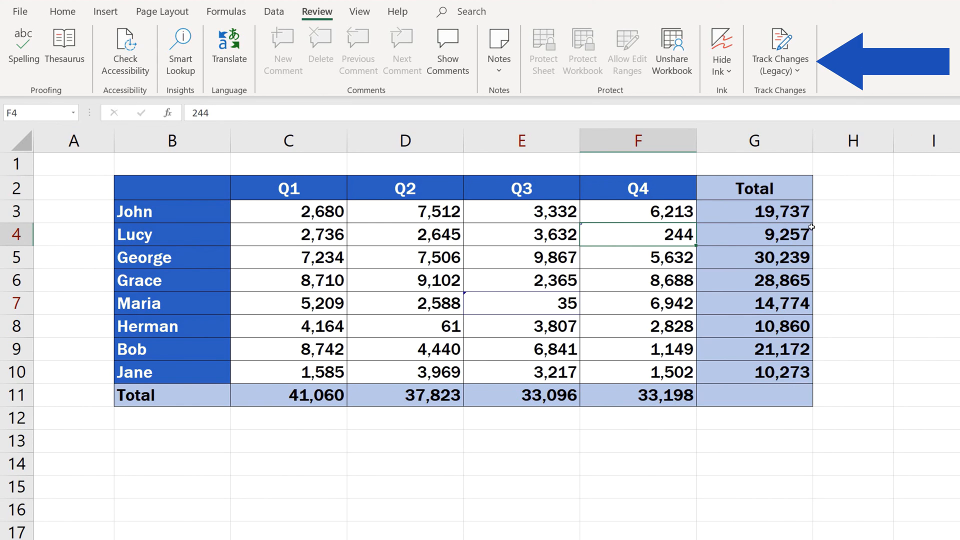
# Start Accept/Reject Changes, keeping When set to Not yet reviewed
pyautogui.click(782, 47)
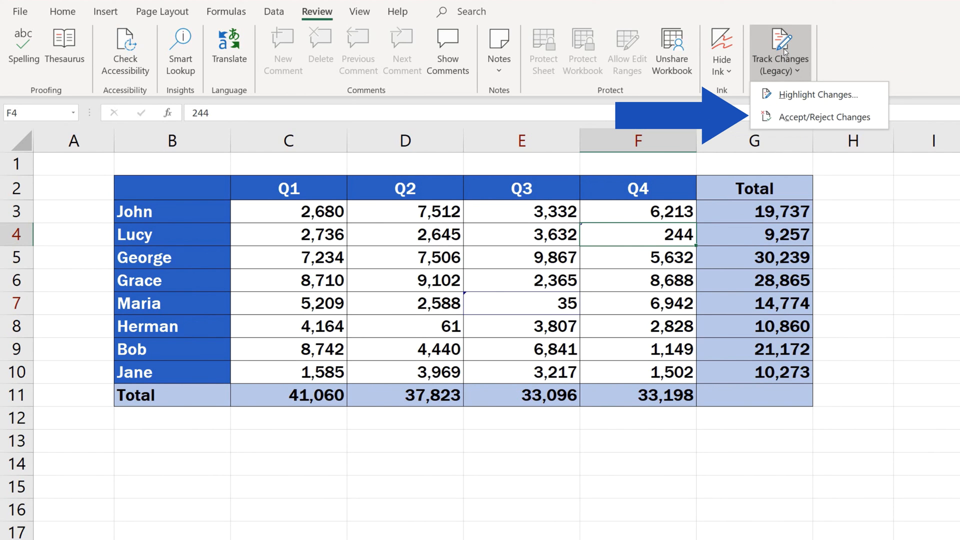
pyautogui.click(826, 117)
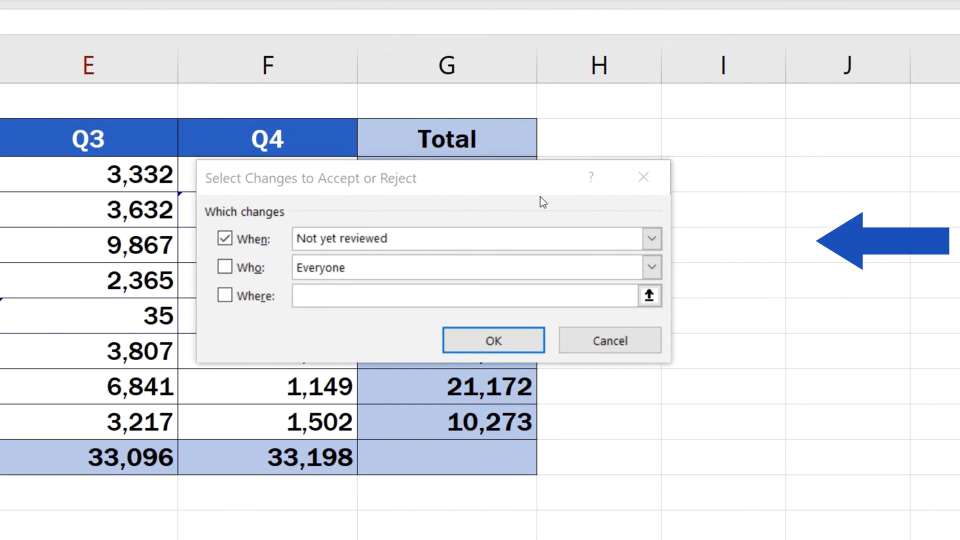
pyautogui.click(651, 239)
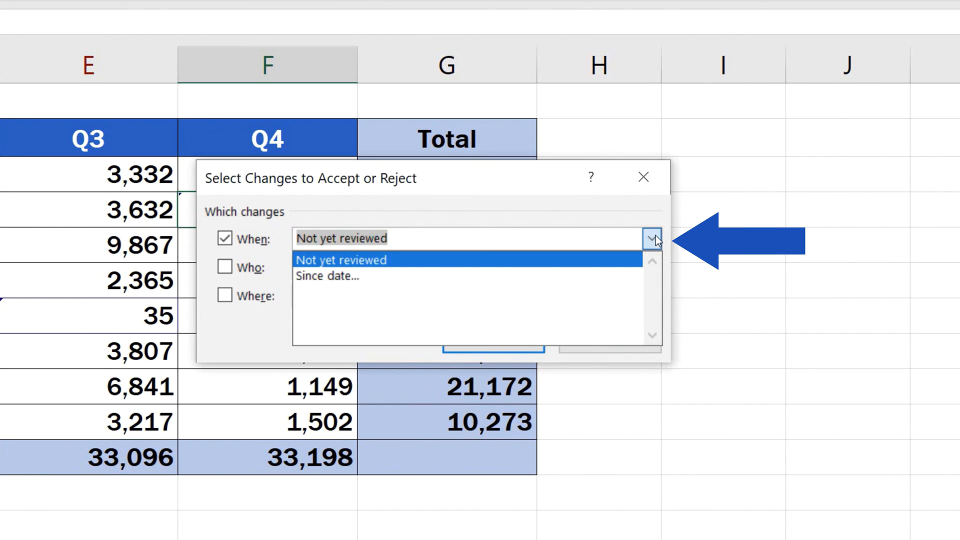
pyautogui.click(653, 268)
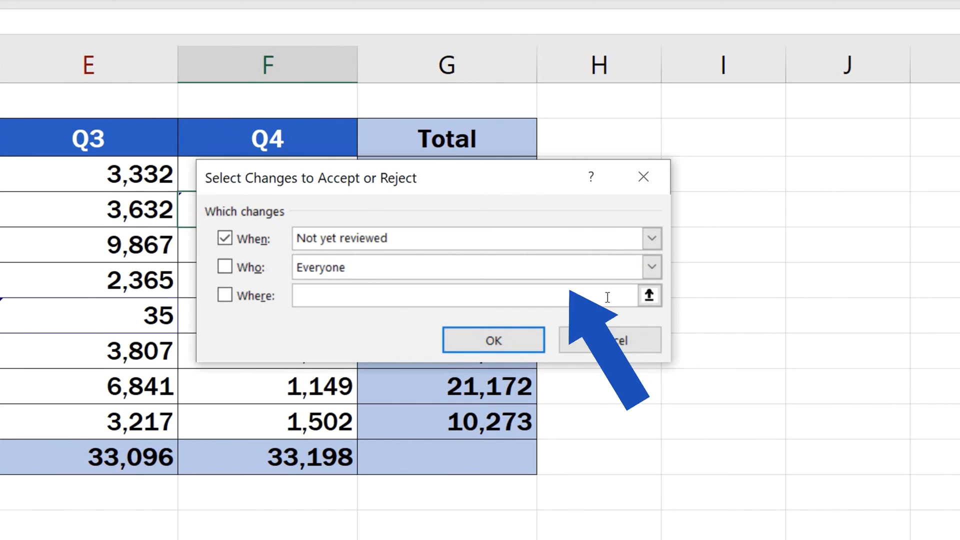
# Go through the pending changes and accept them all at once
pyautogui.click(494, 340)
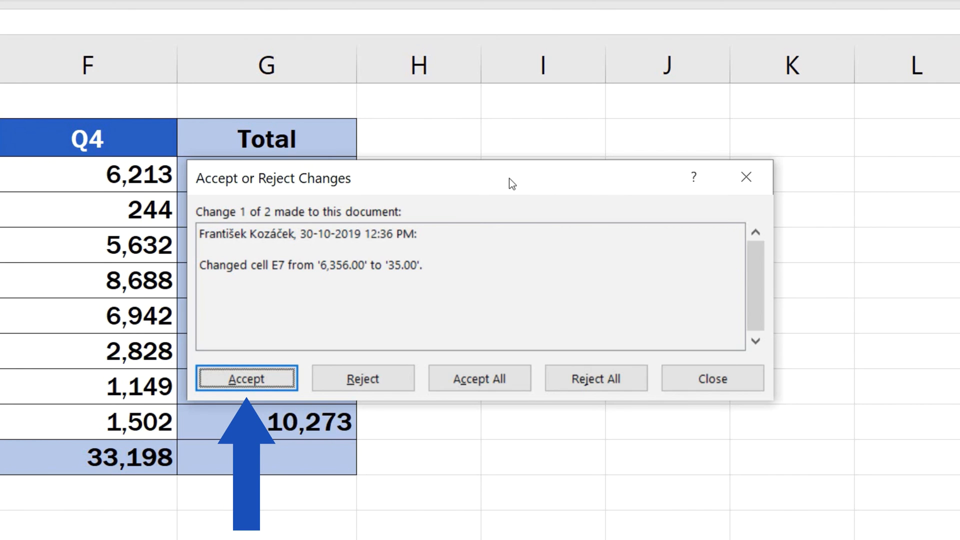
pyautogui.moveTo(363, 378)
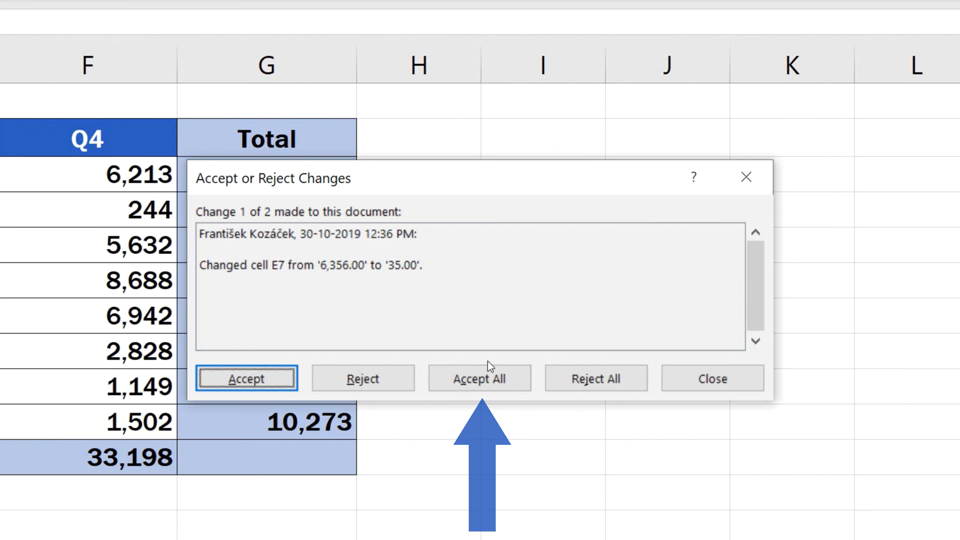
pyautogui.click(480, 378)
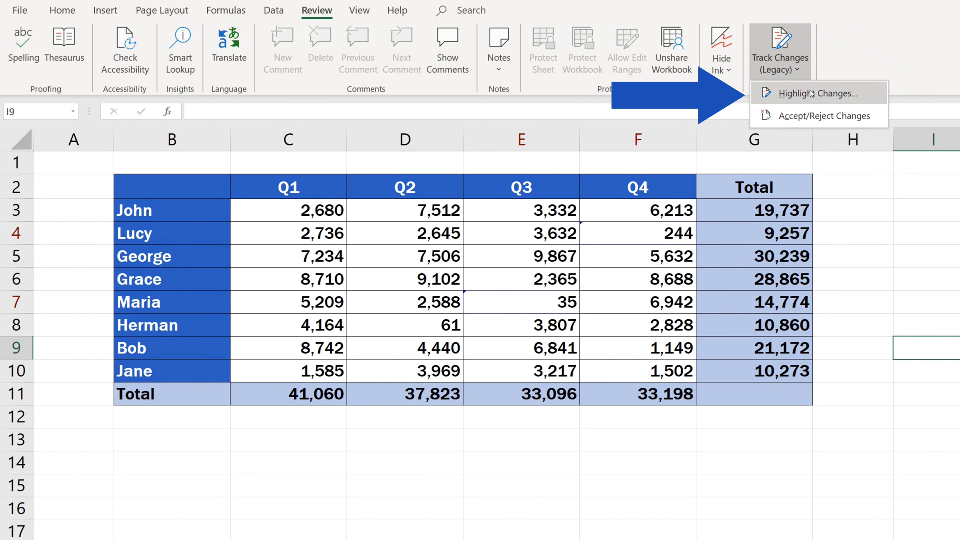
# Reopen Highlight Changes and toggle Track changes while editing
pyautogui.click(812, 94)
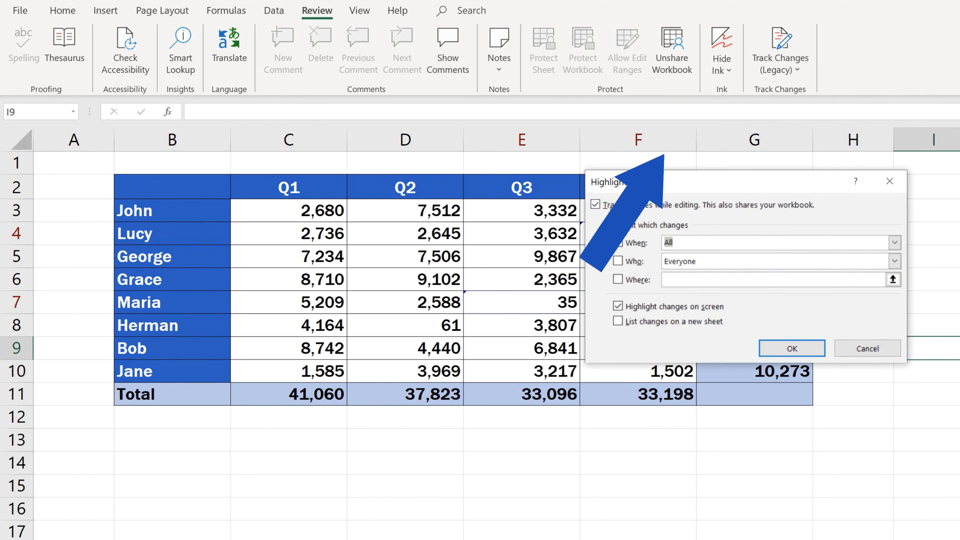
pyautogui.click(595, 204)
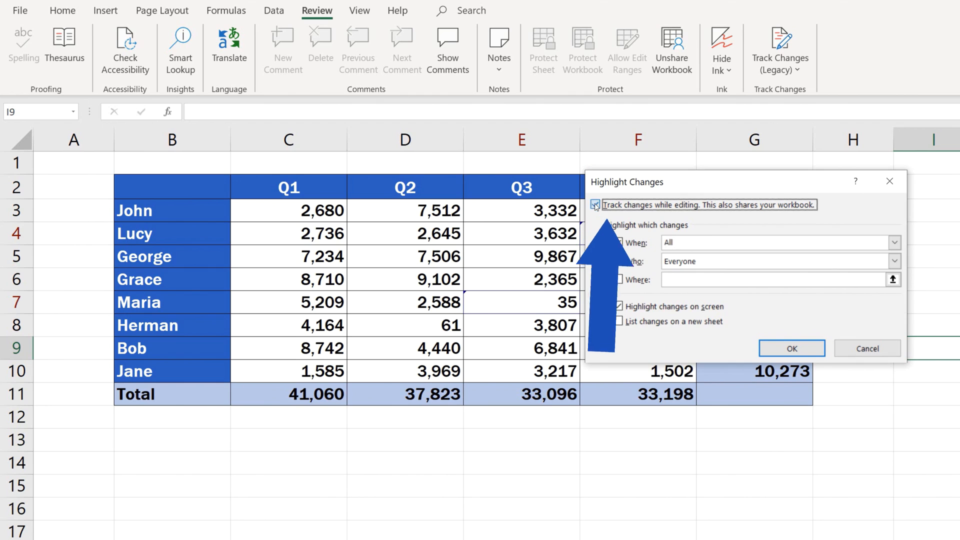